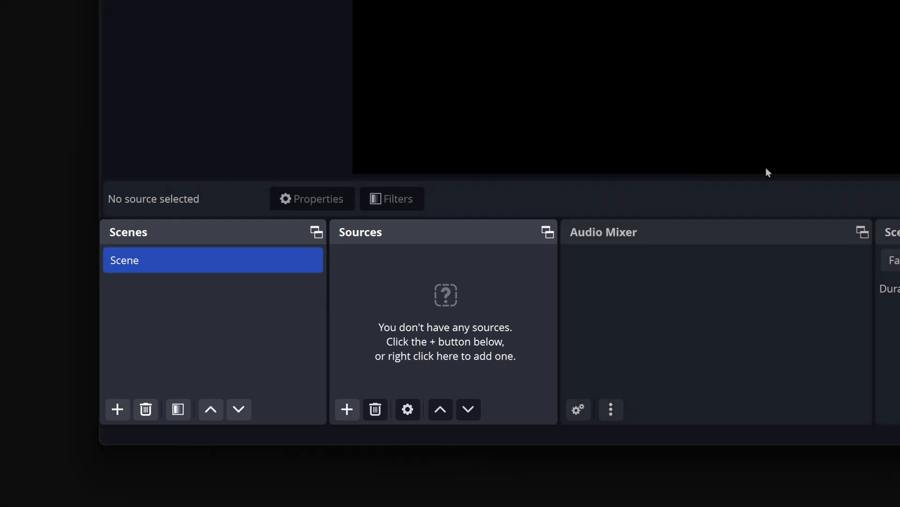
Step: Create a Video Capture Device source named PS5 in the scene
click(347, 409)
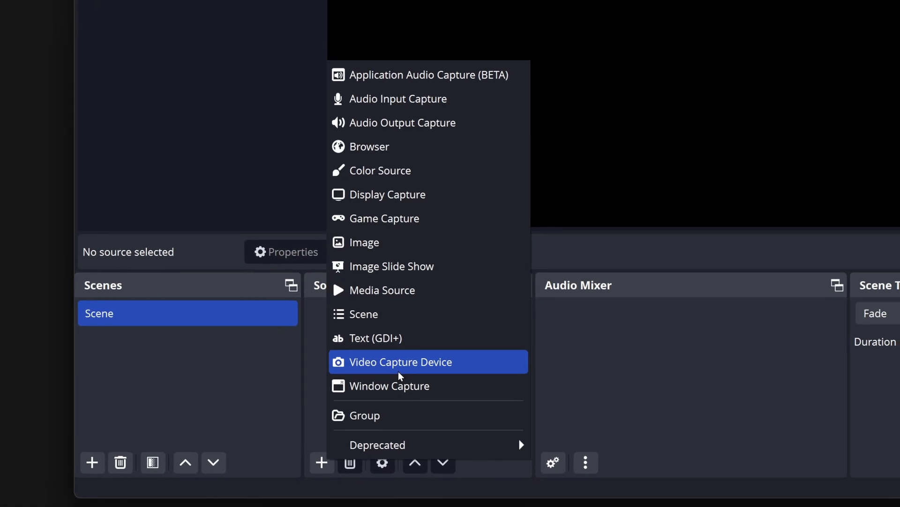
click(400, 362)
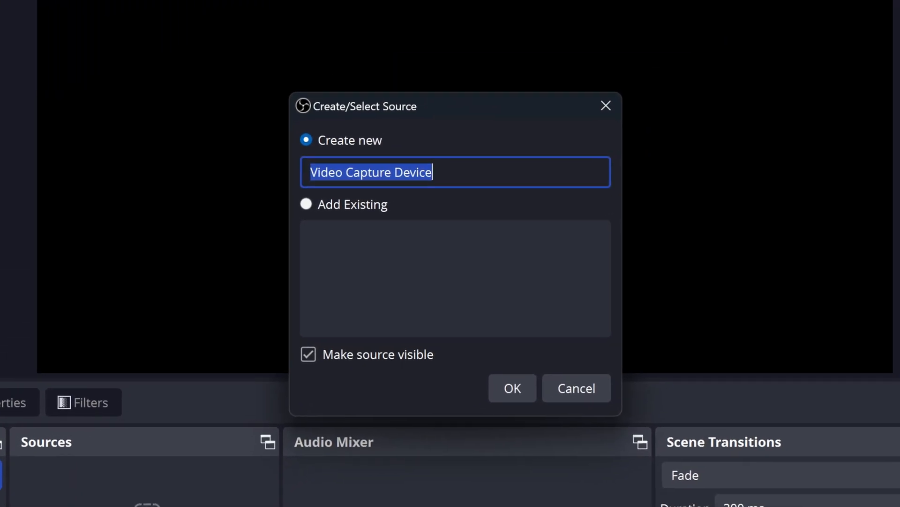
text(P)
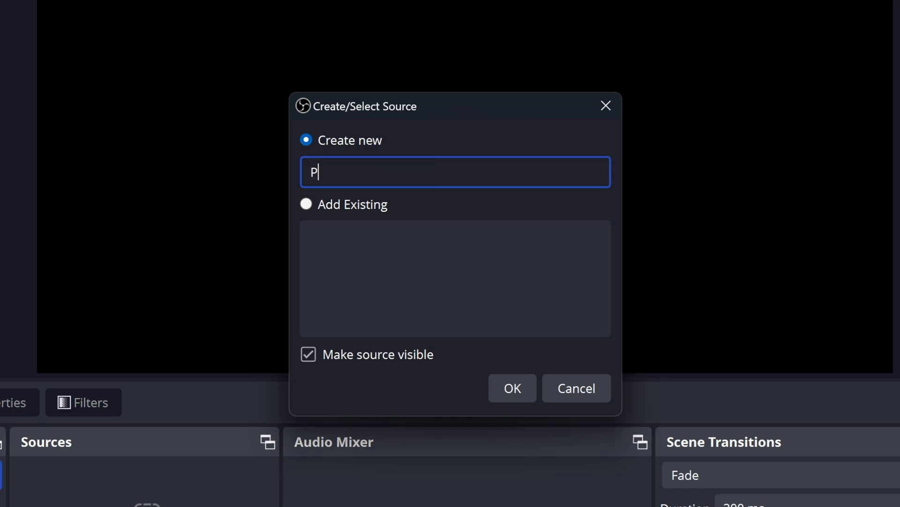
text(S5)
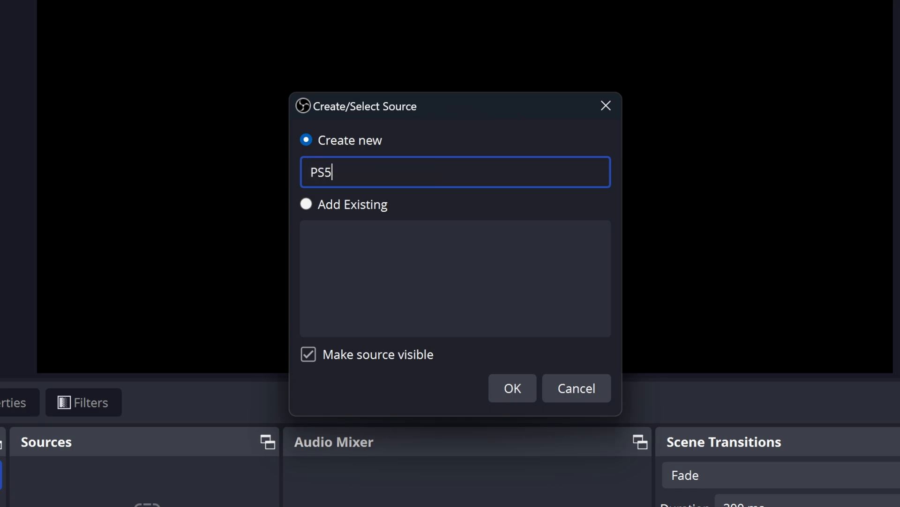
click(513, 389)
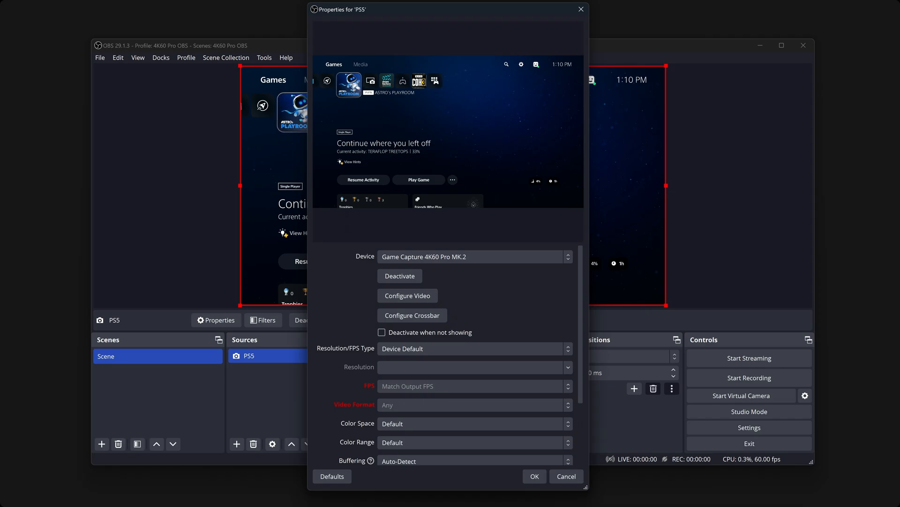
Step: Choose Game Capture 4K60 Pro MK.2 as the PS5 capture device
click(473, 256)
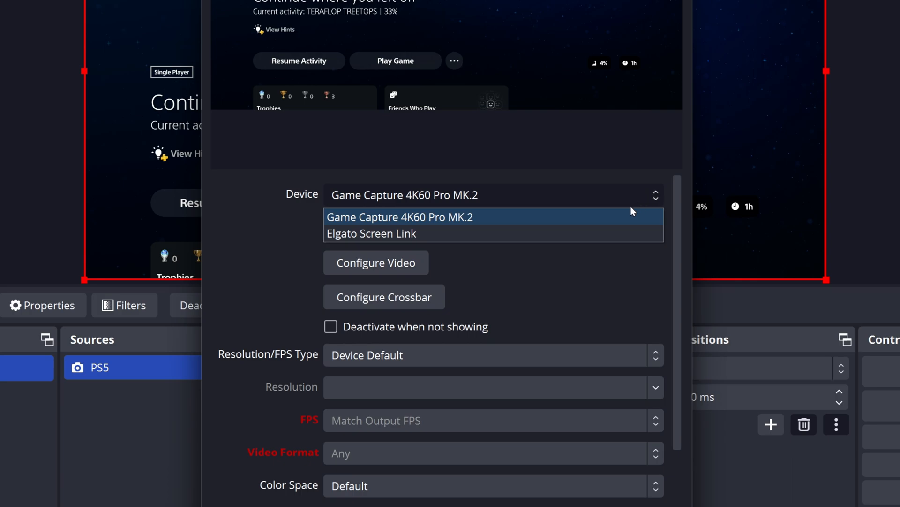
mouse_move(605, 223)
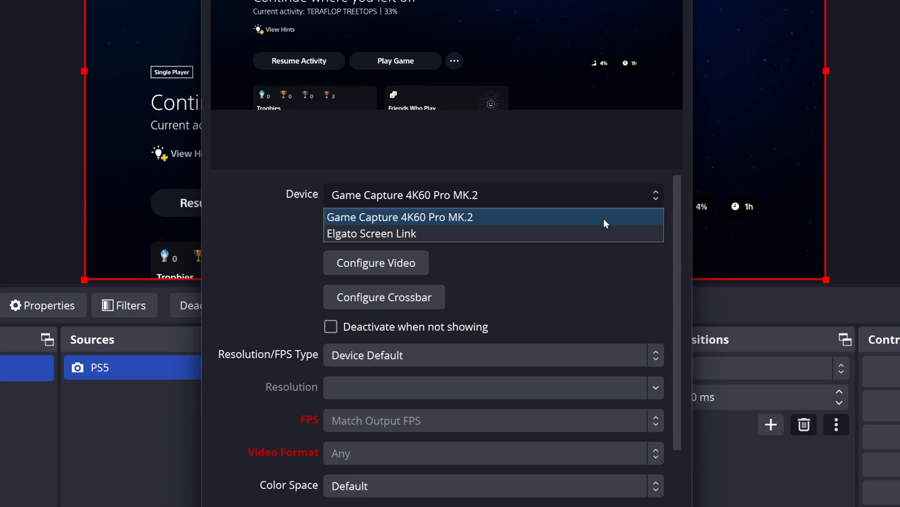
click(400, 217)
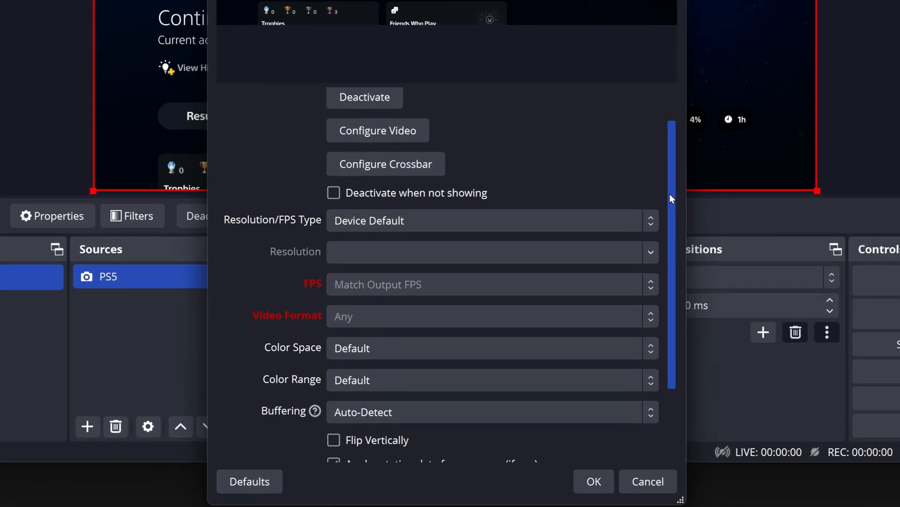
scroll(down, 3)
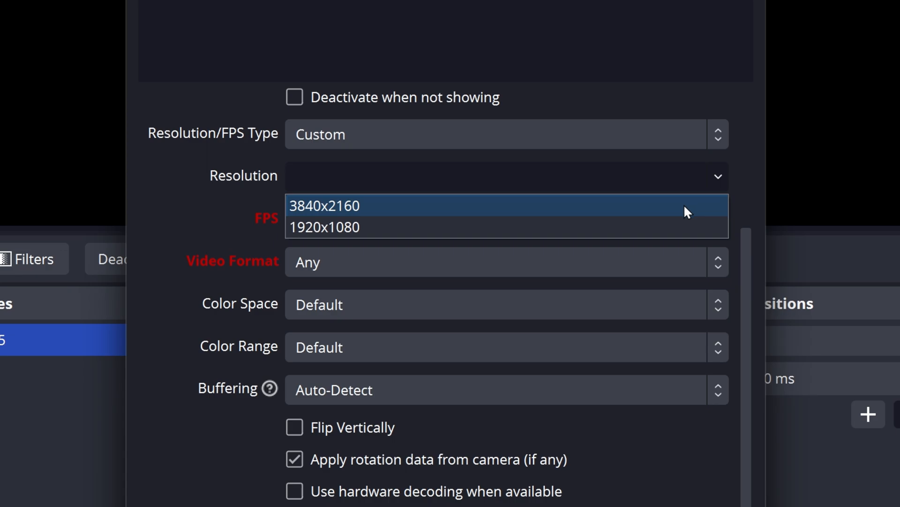
Step: Capture at 3840x2160 60 FPS and enable a custom USB audio device for the source
click(341, 205)
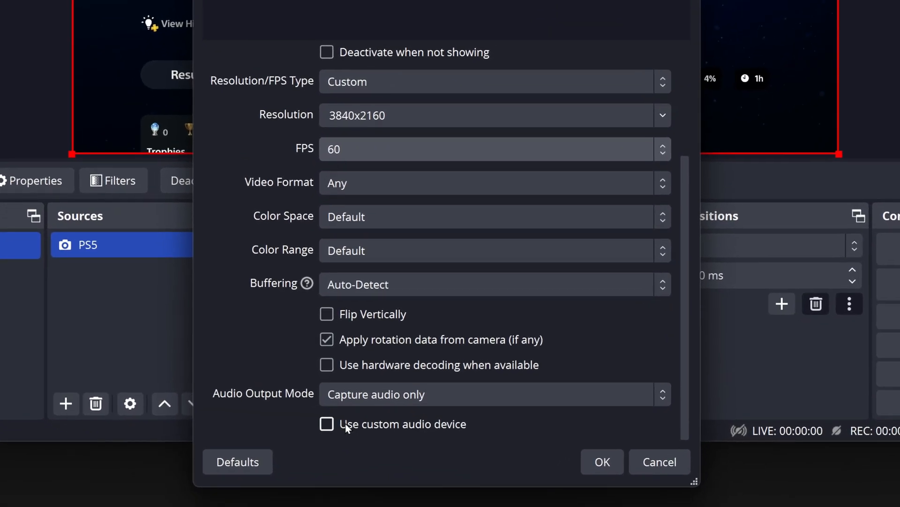
click(327, 424)
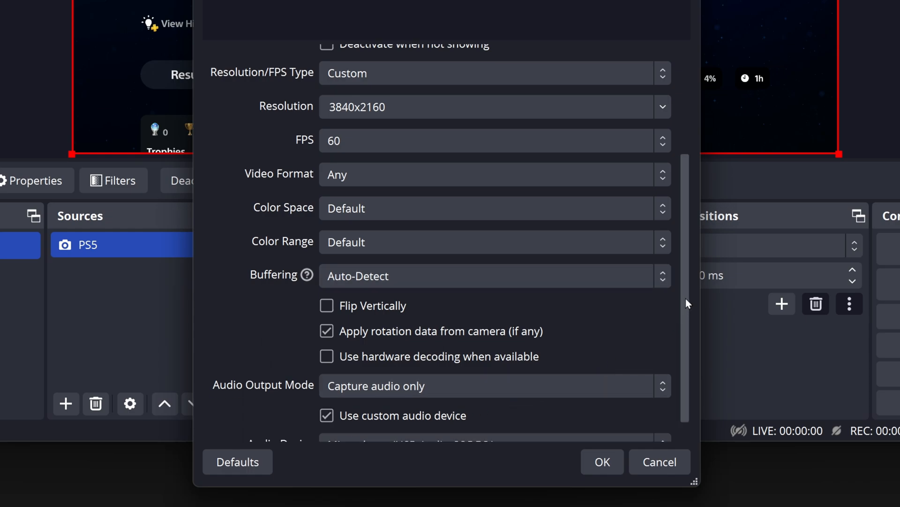
scroll(down, 3)
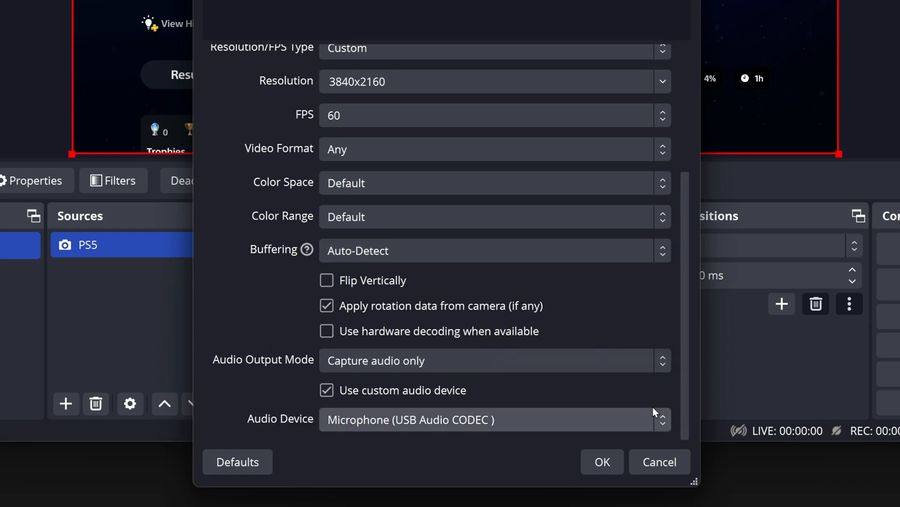
click(492, 420)
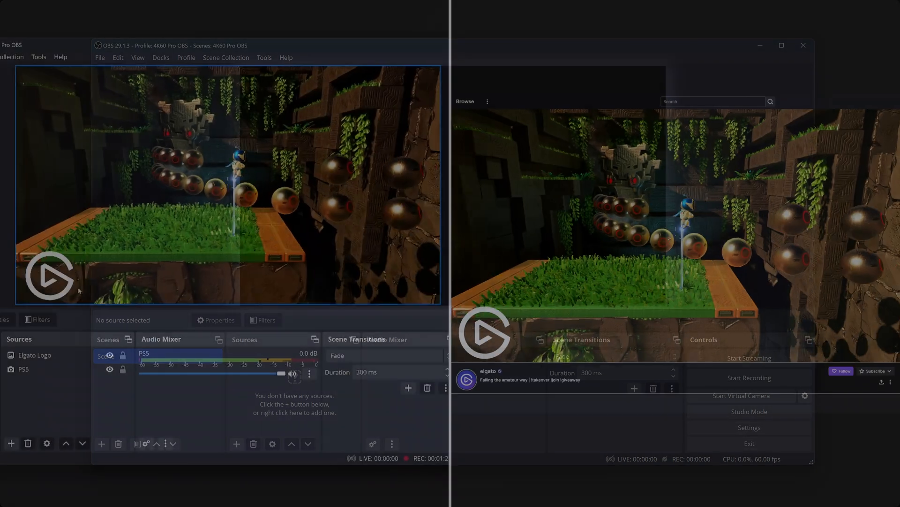
Step: Return to the main OBS window with its empty scene and black preview
click(33, 355)
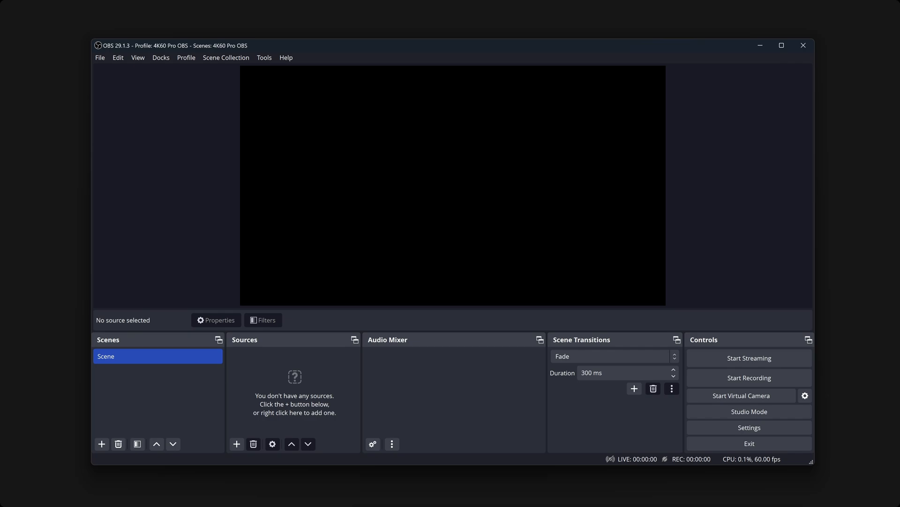
mouse_move(748, 281)
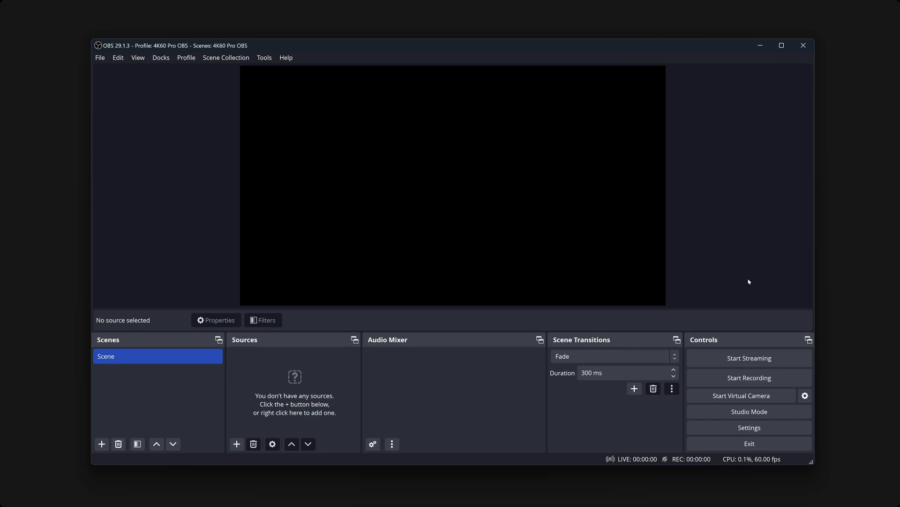
Step: Set the video canvas base and output resolution to 3840x2160 at 60 FPS
click(100, 58)
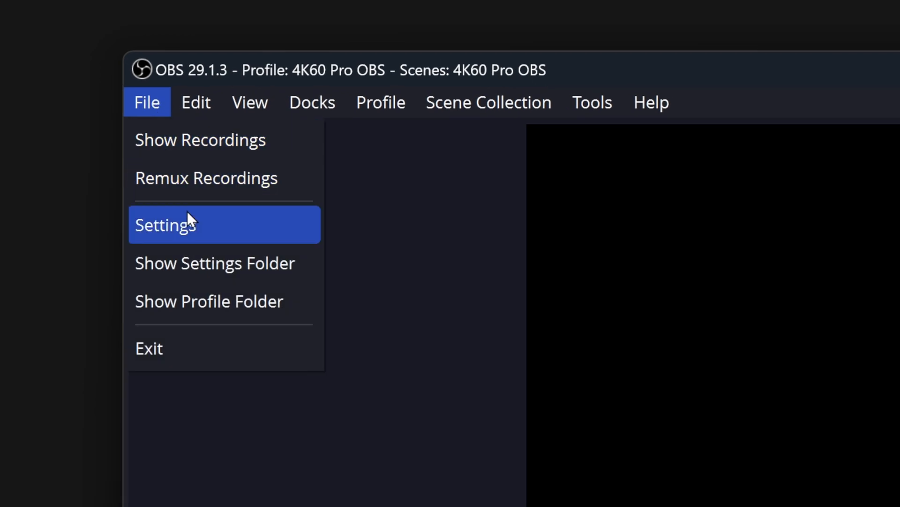
click(166, 225)
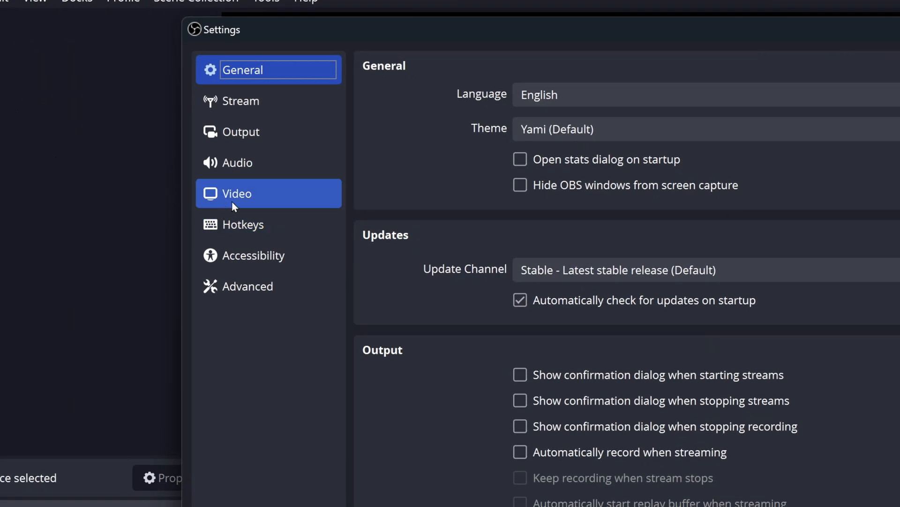
click(237, 193)
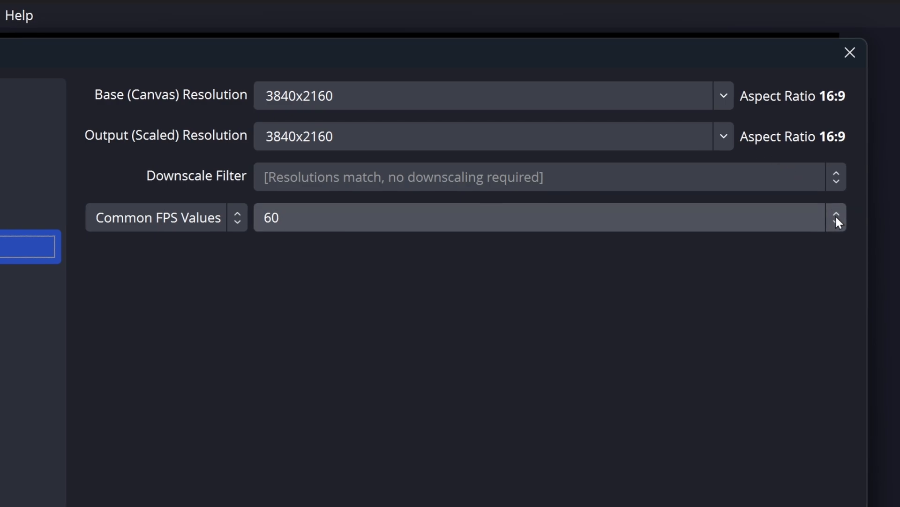
click(850, 53)
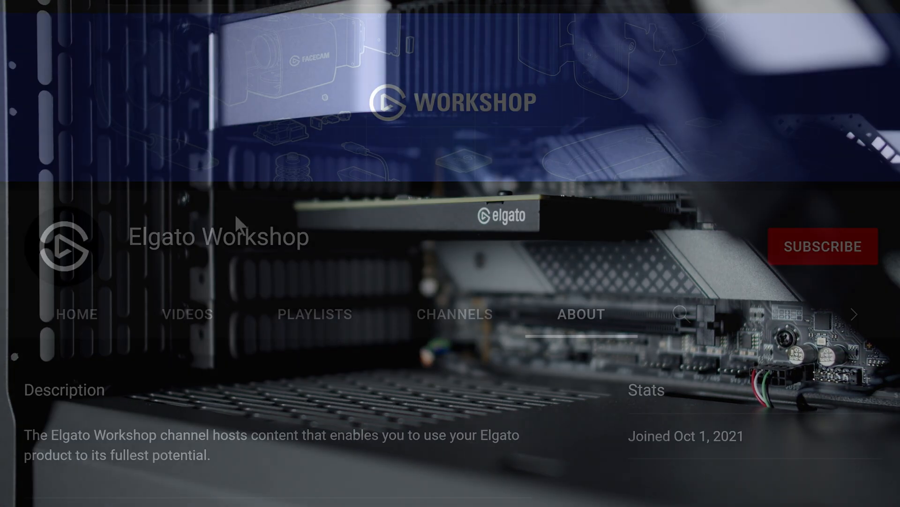
Step: Subscribe to the Elgato Workshop YouTube channel
click(824, 245)
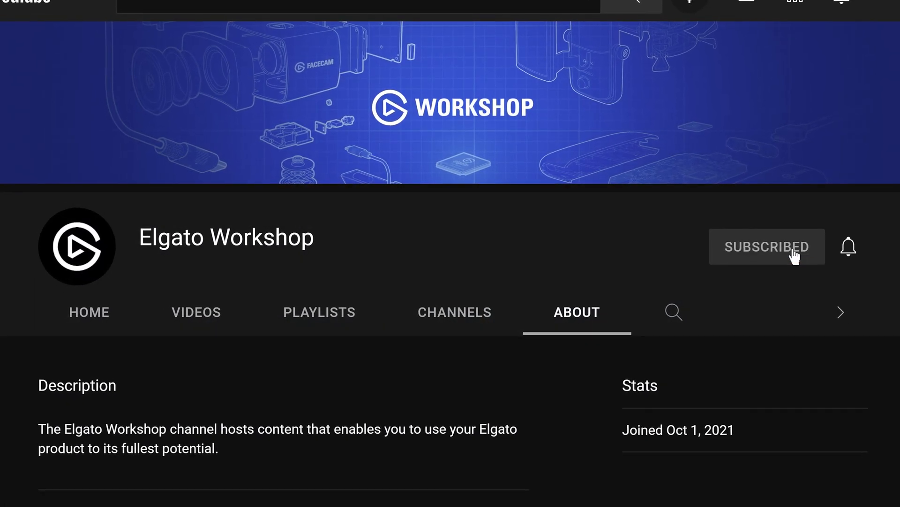